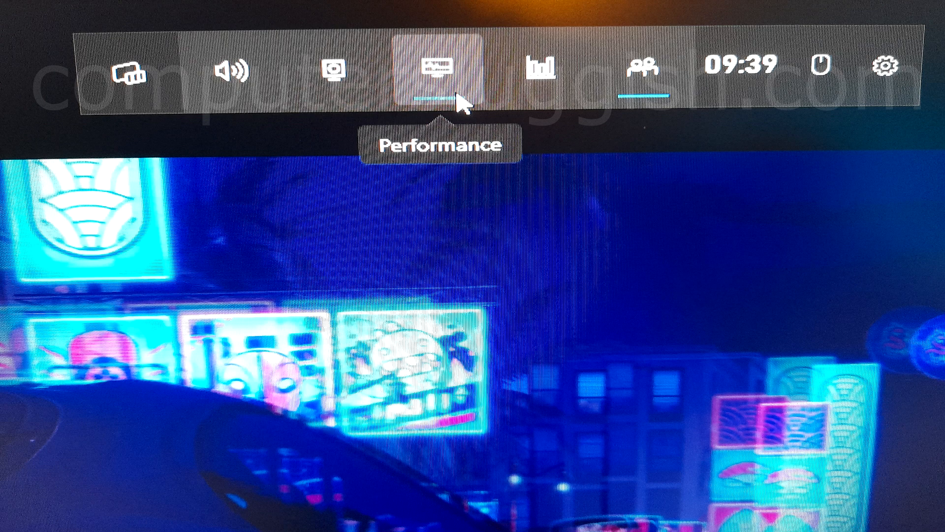
- Show the Performance widget from the Game Bar top bar
click(432, 67)
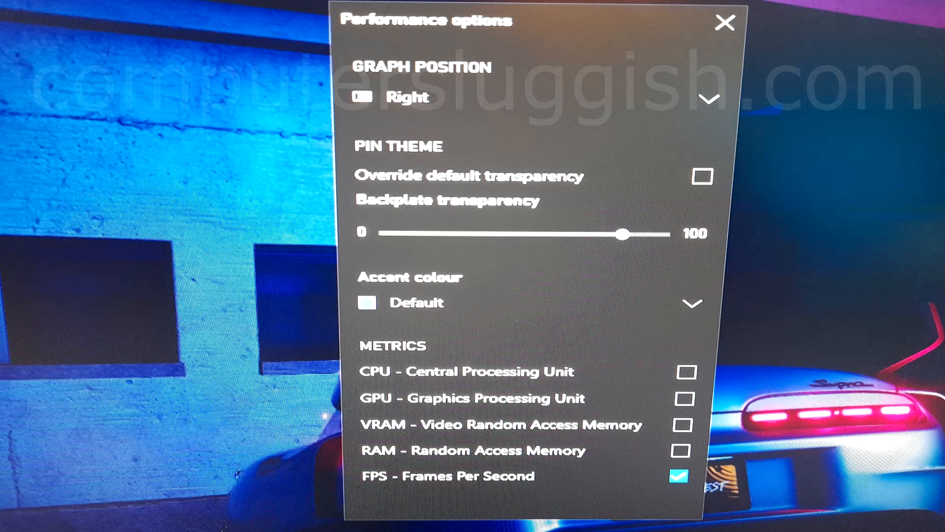